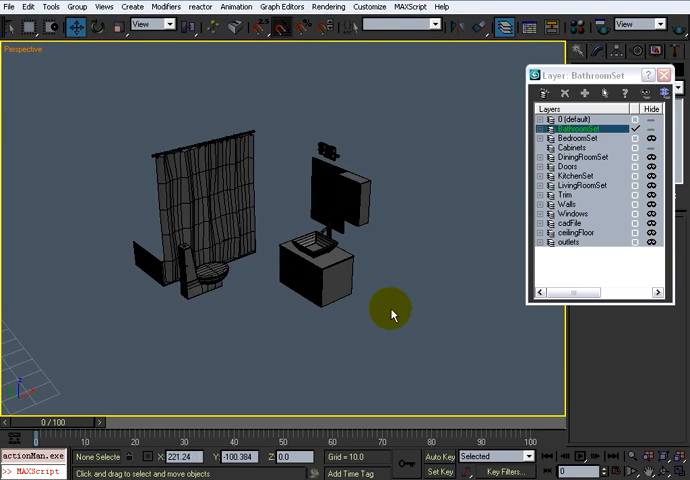
# Shift-drag the selected bar end piece to start cloning it as a copy.
pyautogui.moveTo(392, 312); pyautogui.dragTo(330, 264)
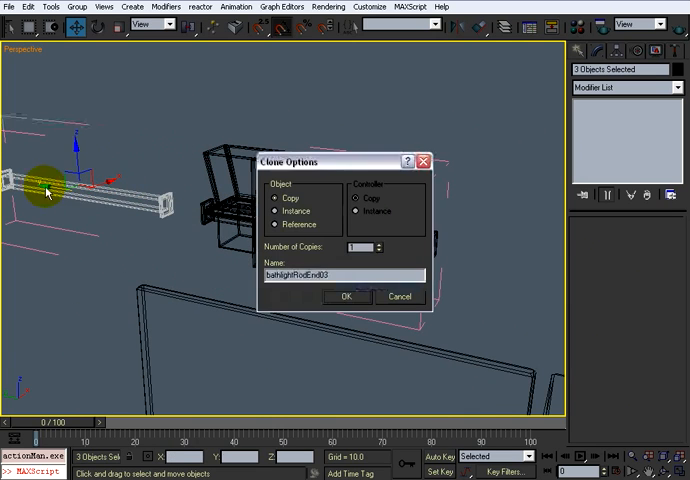
# Confirm the bar end copy and reach the cloned piece's editable mesh via the Group menu.
pyautogui.click(346, 296)
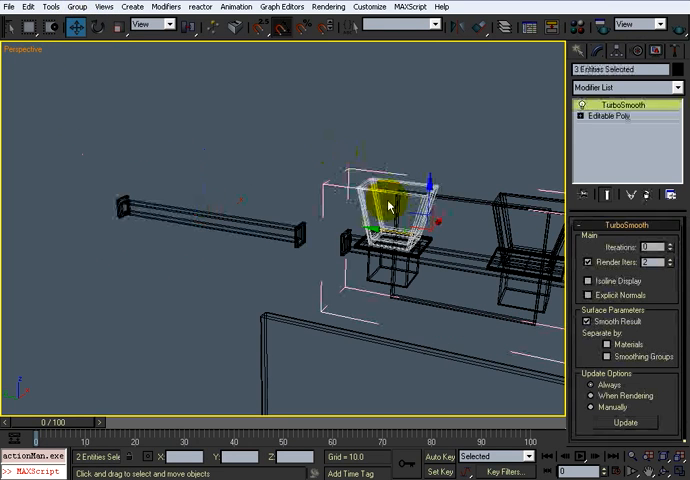
pyautogui.click(68, 8)
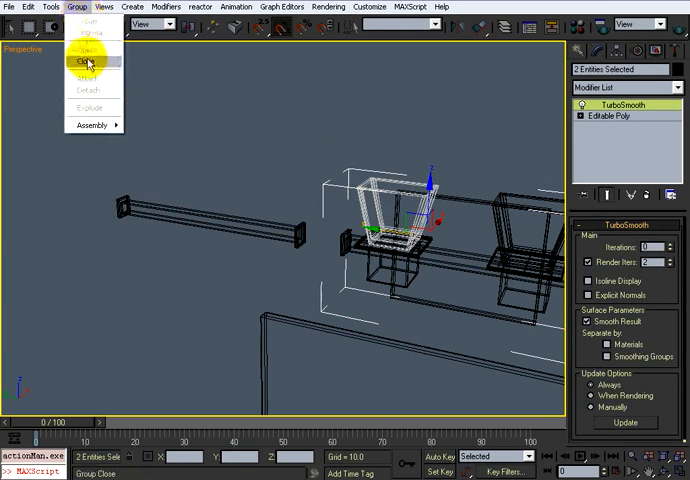
pyautogui.click(86, 62)
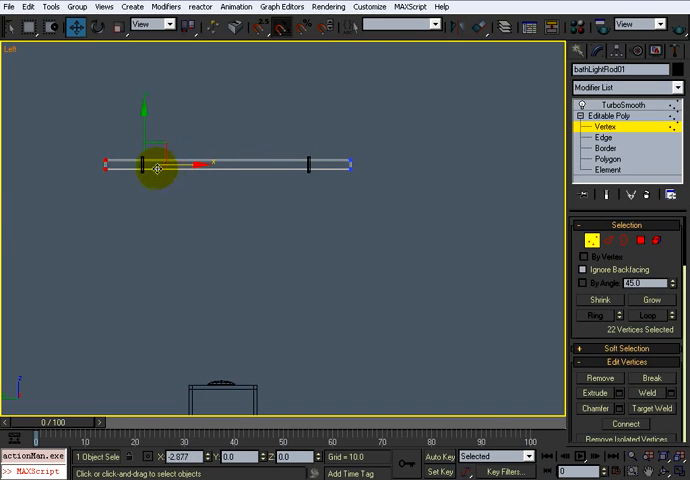
# Stretch the rail by moving its end vertices so it spans between the end pieces.
pyautogui.click(604, 126)
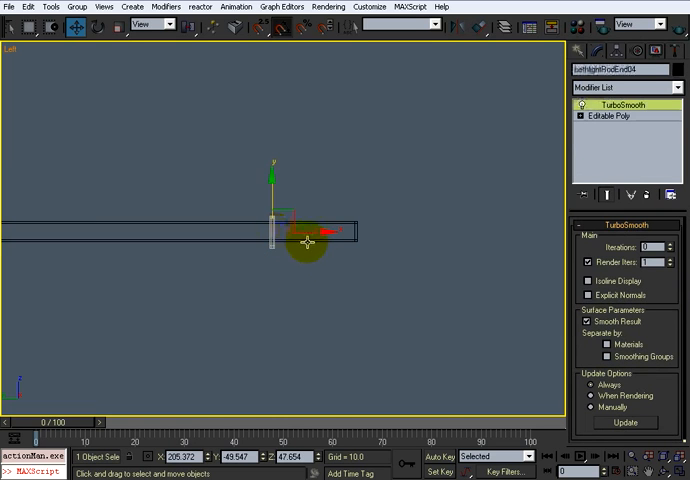
pyautogui.moveTo(300, 240); pyautogui.dragTo(362, 256)
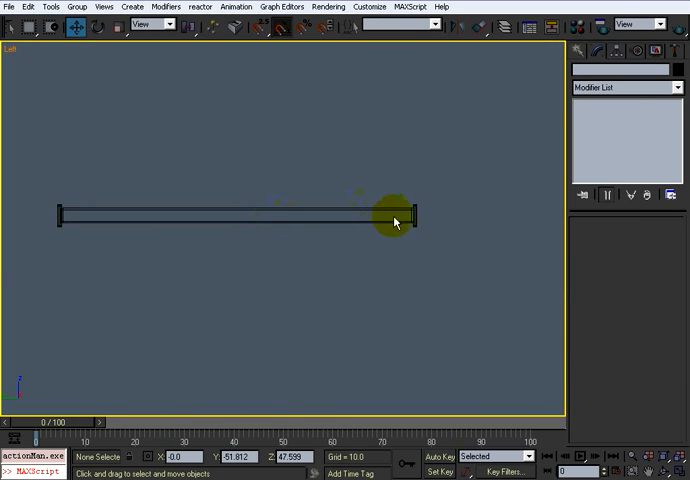
# Clone the end post again and reshape the copy's vertices into a small square block.
pyautogui.click(390, 220)
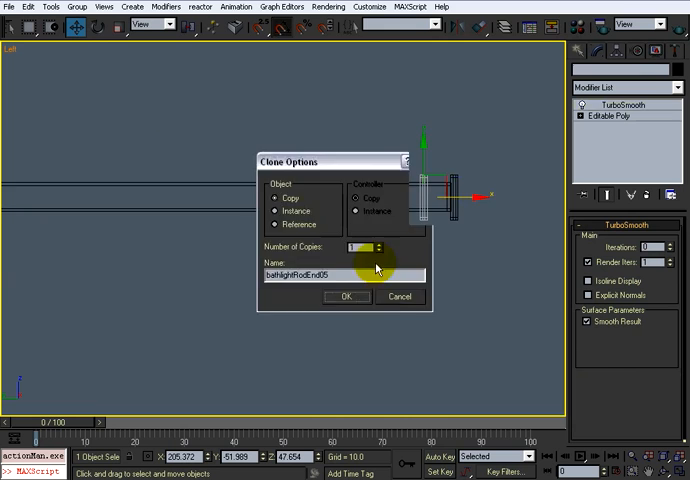
pyautogui.click(344, 296)
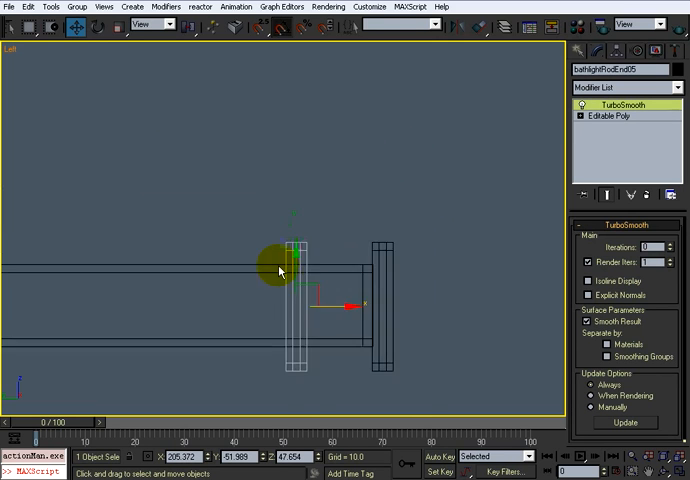
pyautogui.click(598, 148)
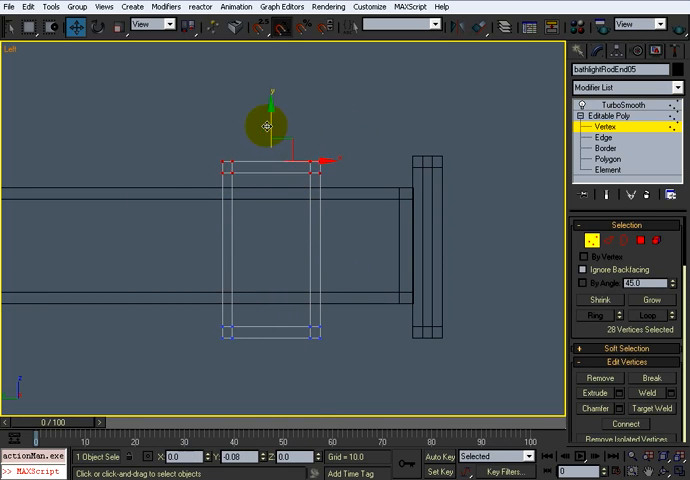
pyautogui.moveTo(270, 126); pyautogui.dragTo(270, 296)
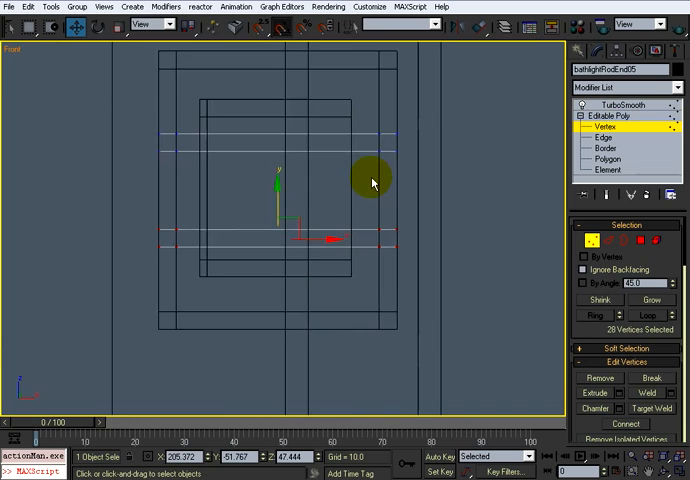
# Back at object level, move the small block into place beside the rail.
pyautogui.scroll(-3)
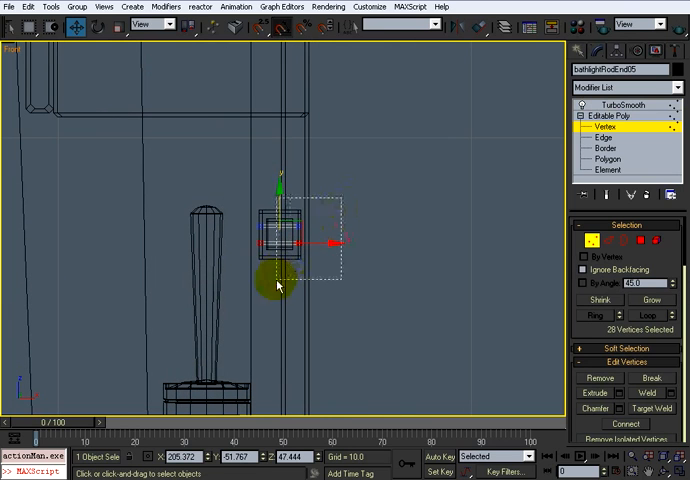
pyautogui.click(608, 128)
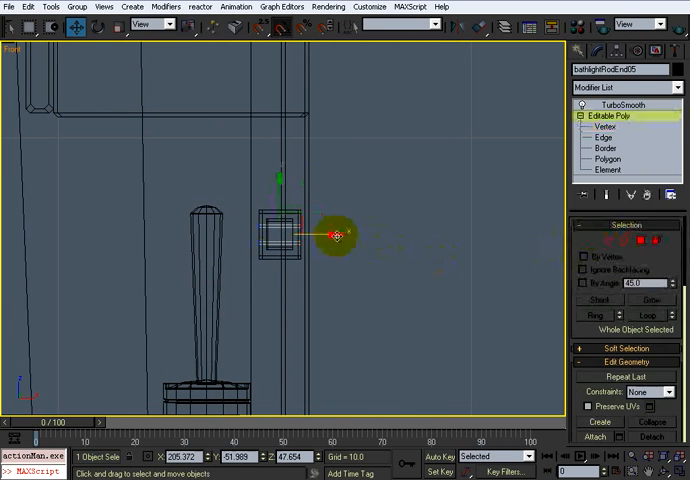
pyautogui.moveTo(336, 236); pyautogui.dragTo(370, 236)
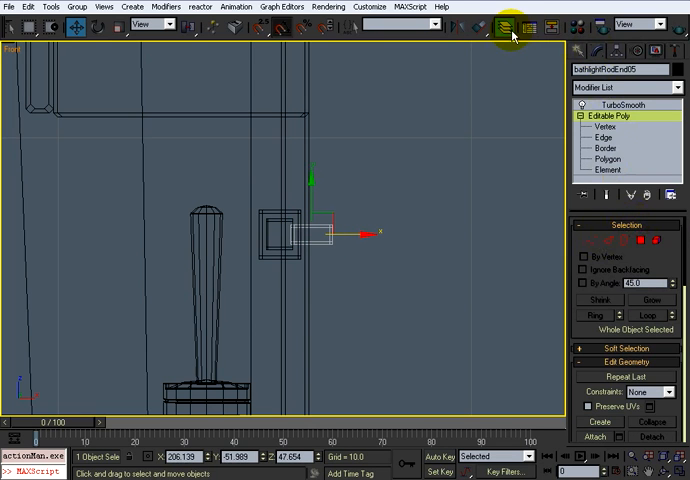
# Hide the other scene layers in the Layer Manager so only the towel bar remains visible.
pyautogui.click(508, 24)
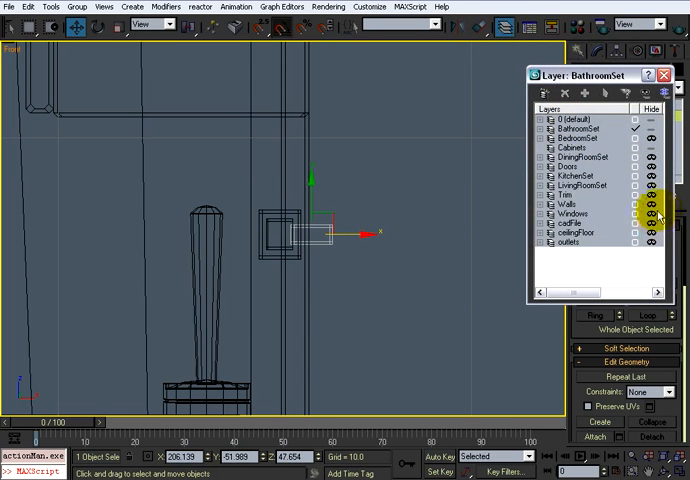
pyautogui.click(576, 204)
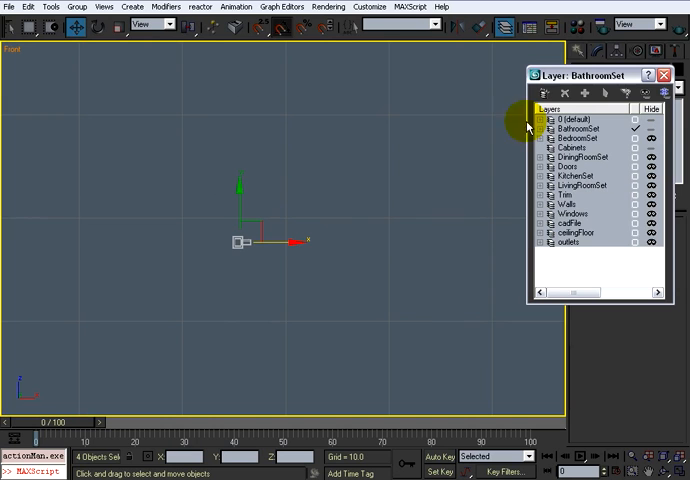
pyautogui.click(572, 204)
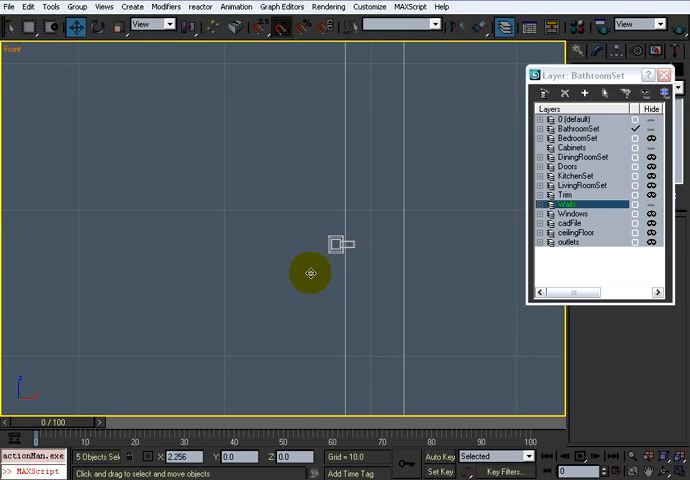
pyautogui.moveTo(336, 242); pyautogui.dragTo(284, 304)
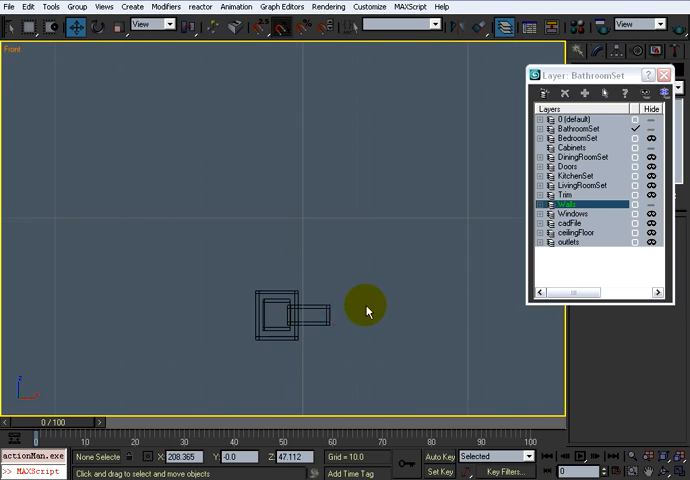
pyautogui.click(296, 318)
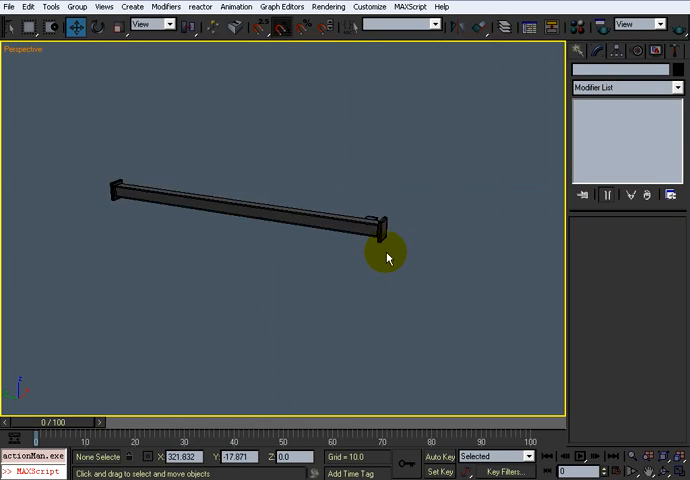
# Orbit the perspective view to inspect the towel bar from different sides.
pyautogui.moveTo(388, 258); pyautogui.dragTo(318, 304)
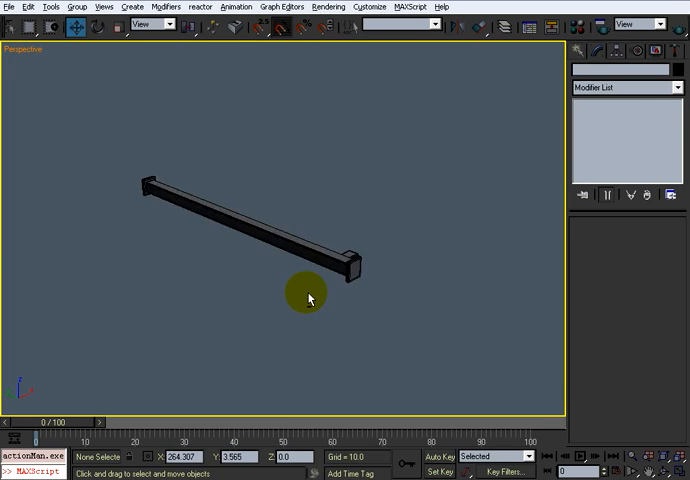
pyautogui.moveTo(308, 296); pyautogui.dragTo(364, 290)
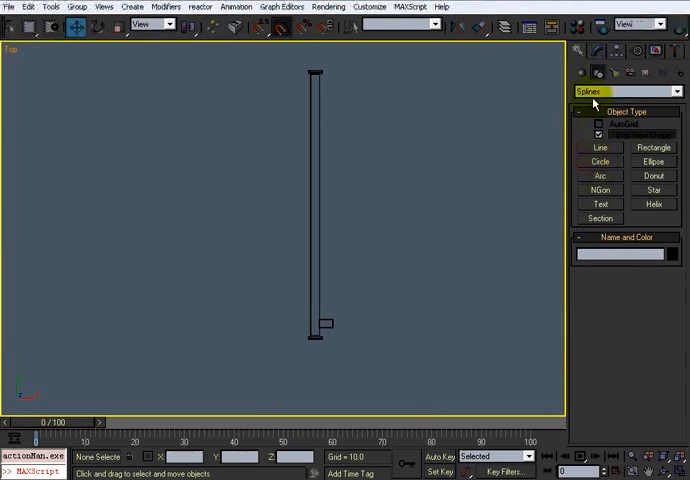
# Draw a new standard-primitive box lying across the top of the towel bar.
pyautogui.click(616, 92)
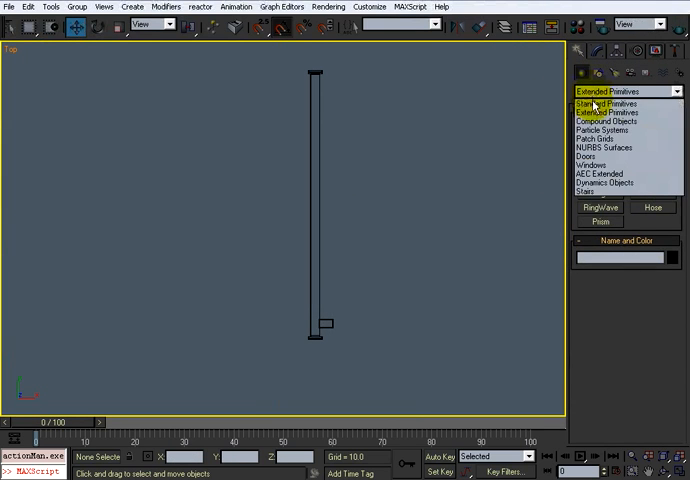
pyautogui.click(616, 92)
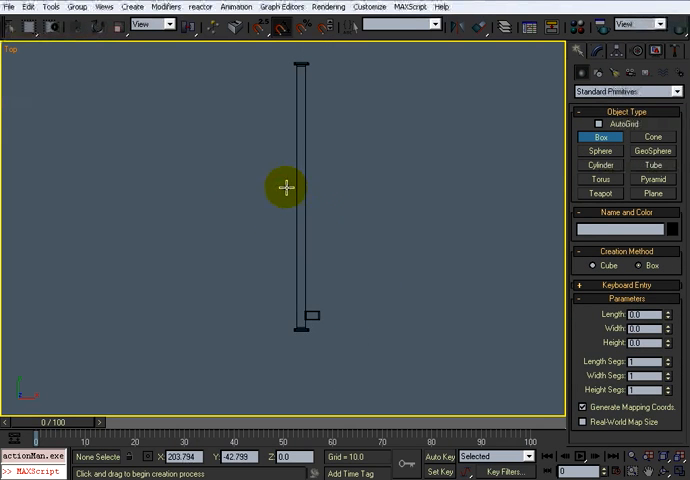
pyautogui.moveTo(304, 184); pyautogui.dragTo(304, 310)
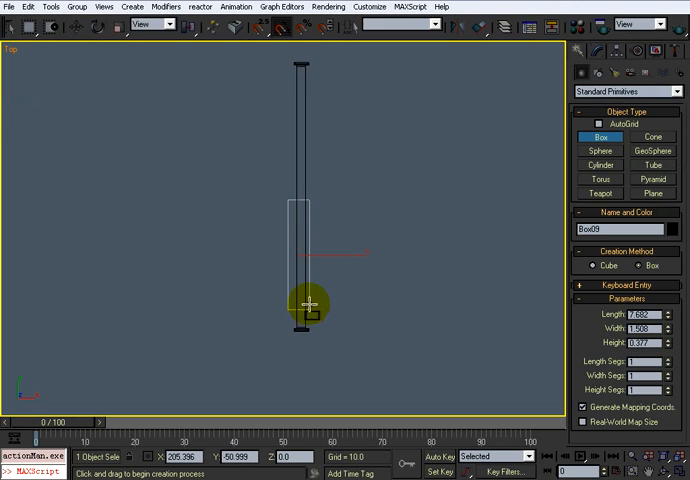
pyautogui.moveTo(312, 288)
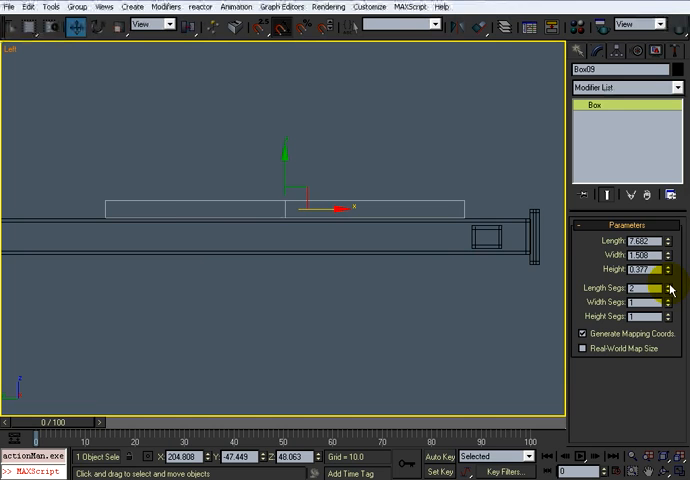
# Raise the box's length and width segment counts for later shaping.
pyautogui.click(664, 288)
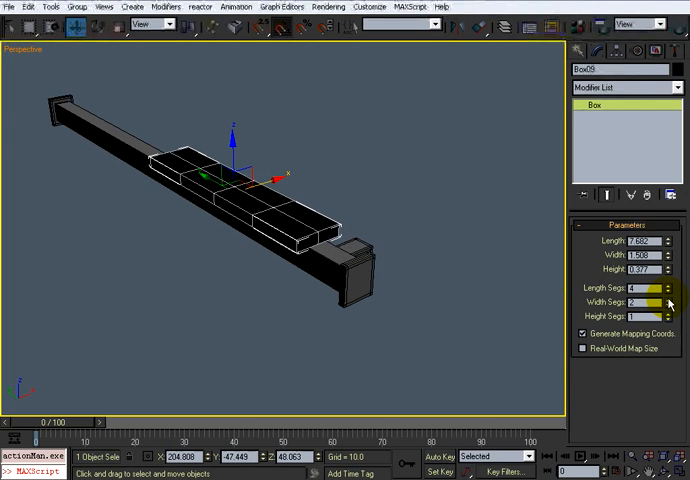
pyautogui.click(668, 298)
pyautogui.write('hr')
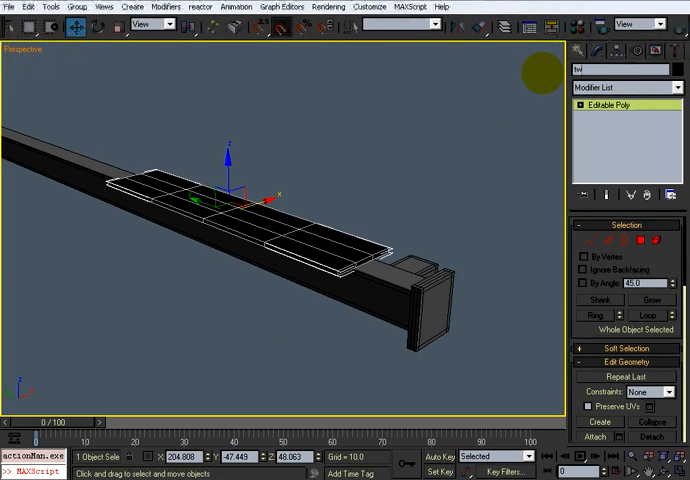
# Name the box 'towel' and extrude its end polygons downward twice into hanging panels.
pyautogui.write('towel')
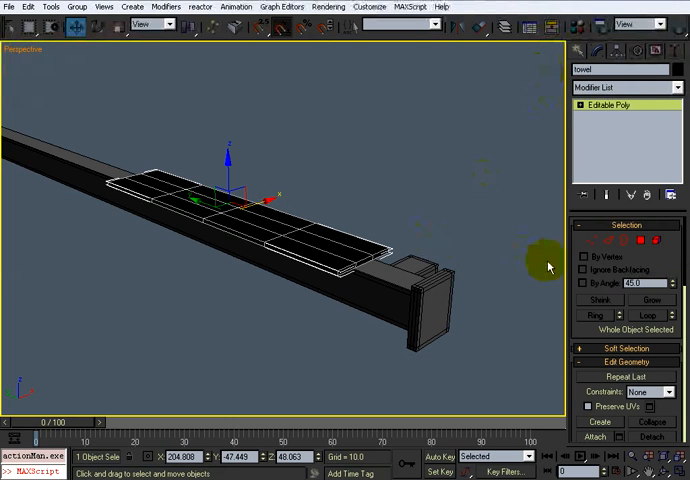
pyautogui.moveTo(372, 238)
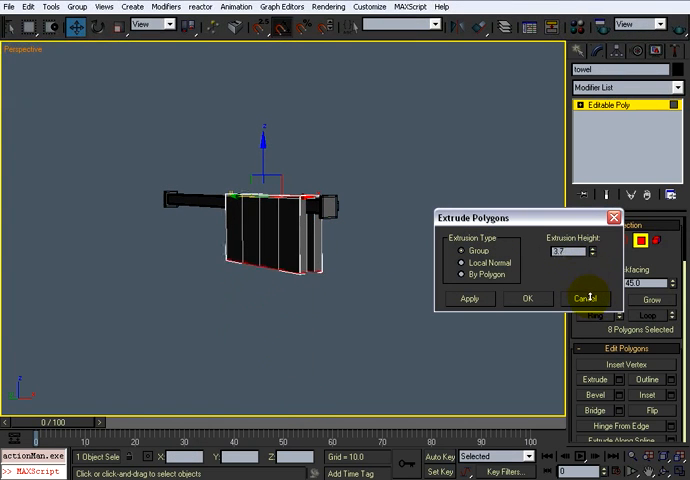
pyautogui.click(468, 298)
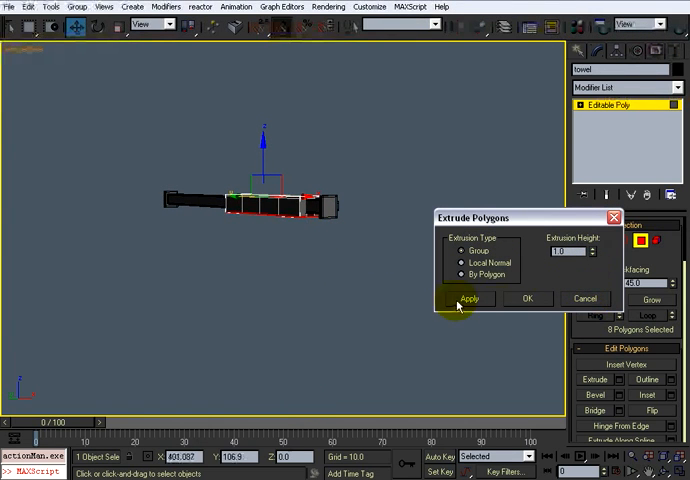
pyautogui.click(470, 298)
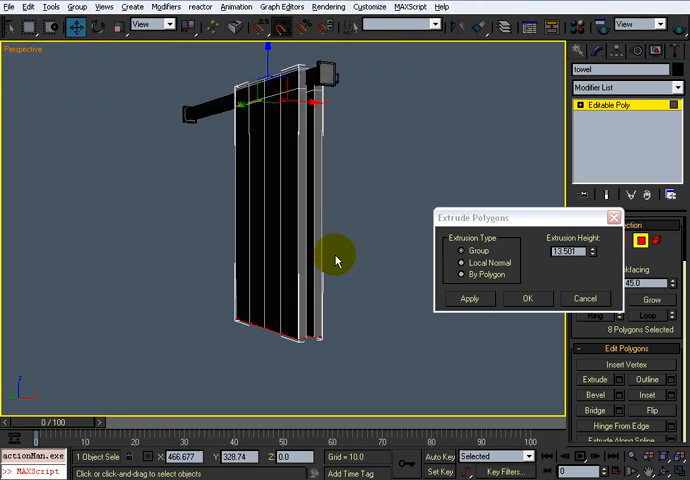
pyautogui.click(528, 298)
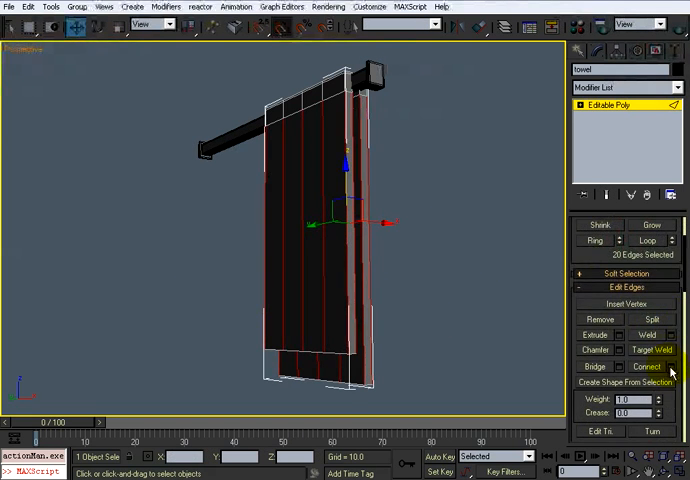
# Connect the selected edges and return to the underlying Editable Poly beneath TurboSmooth.
pyautogui.click(668, 366)
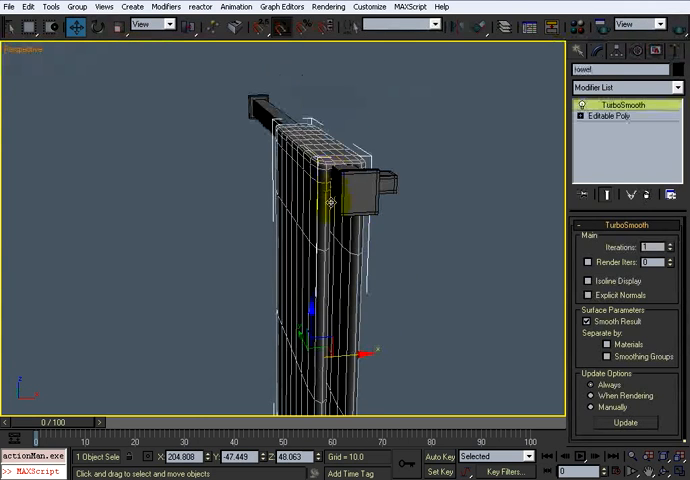
pyautogui.click(606, 116)
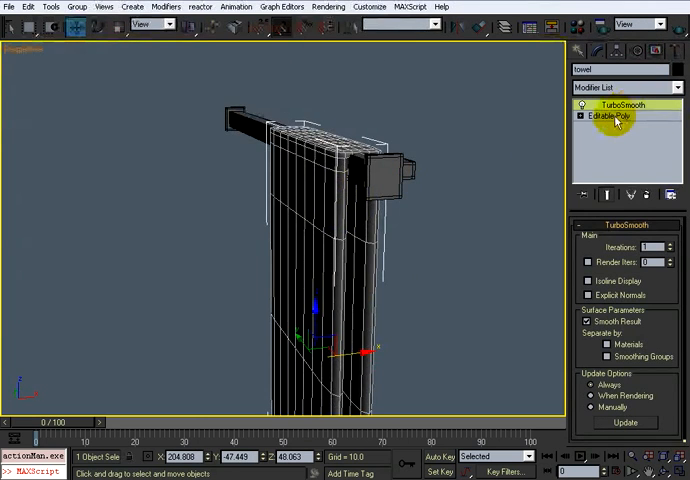
pyautogui.click(600, 116)
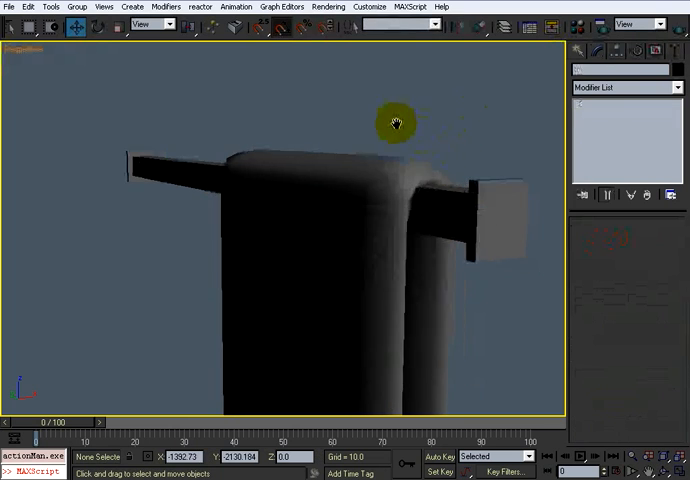
pyautogui.moveTo(396, 122); pyautogui.dragTo(416, 178)
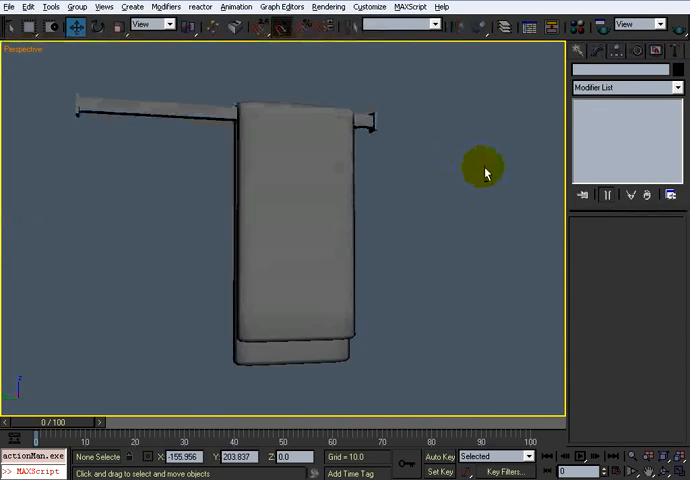
pyautogui.moveTo(484, 164); pyautogui.dragTo(368, 228)
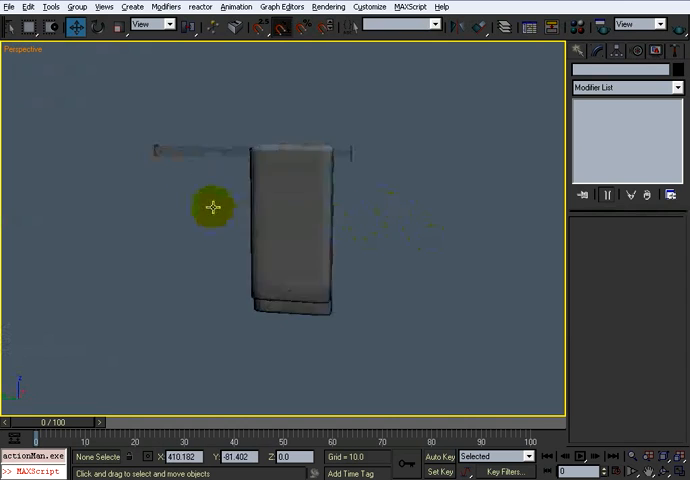
pyautogui.moveTo(212, 208); pyautogui.dragTo(308, 204)
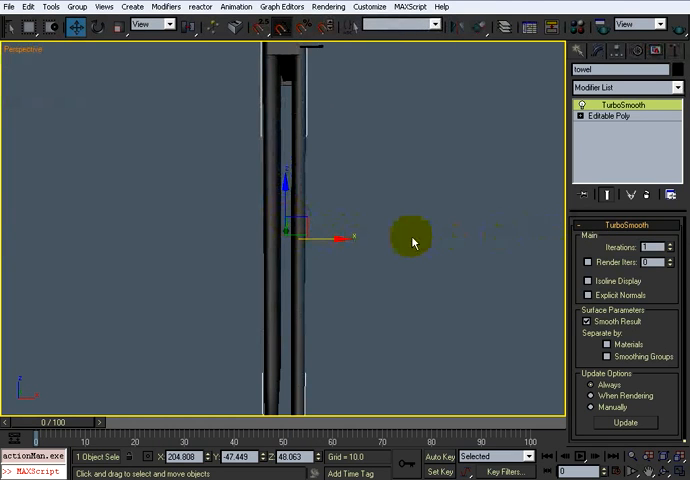
# Add an FFD 4x4x4 modifier and pull its control points to shape the towel's drape.
pyautogui.click(608, 116)
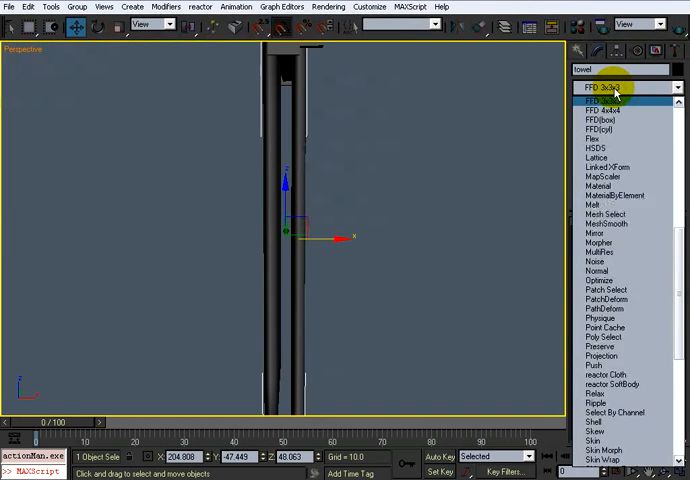
pyautogui.click(600, 110)
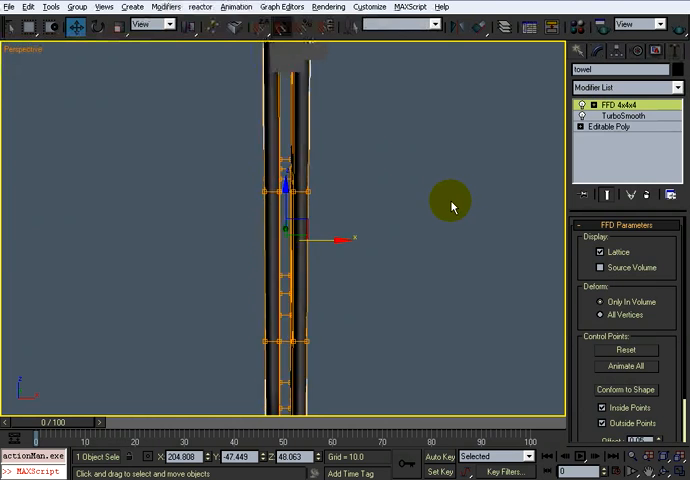
pyautogui.click(582, 104)
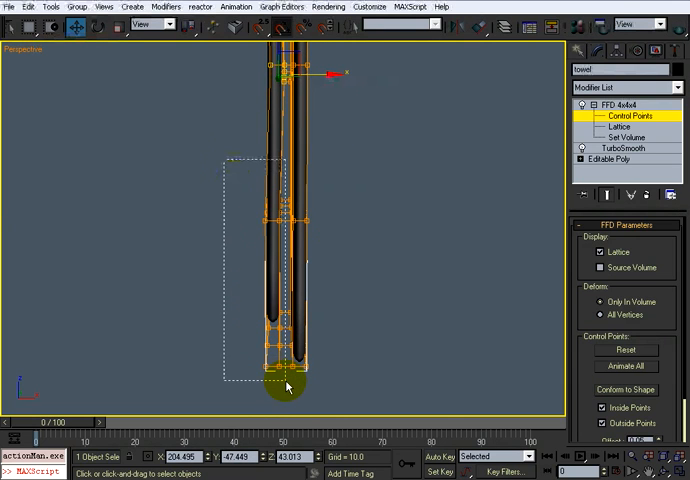
pyautogui.moveTo(284, 384); pyautogui.dragTo(330, 276)
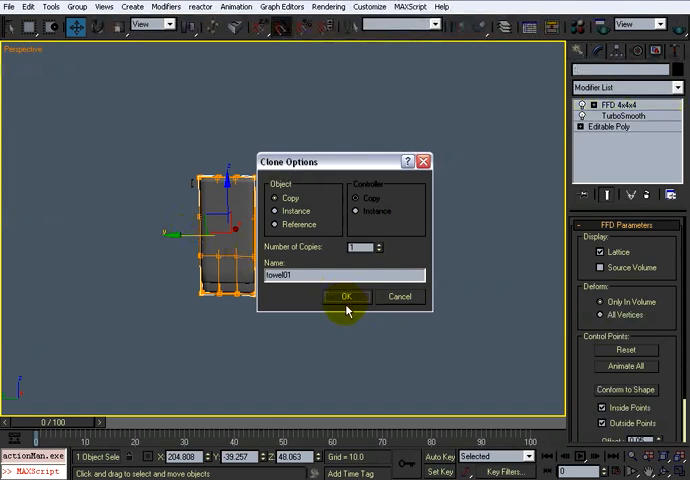
# Confirm the clone as copy towel01 and select a level in its modifier stack.
pyautogui.click(346, 296)
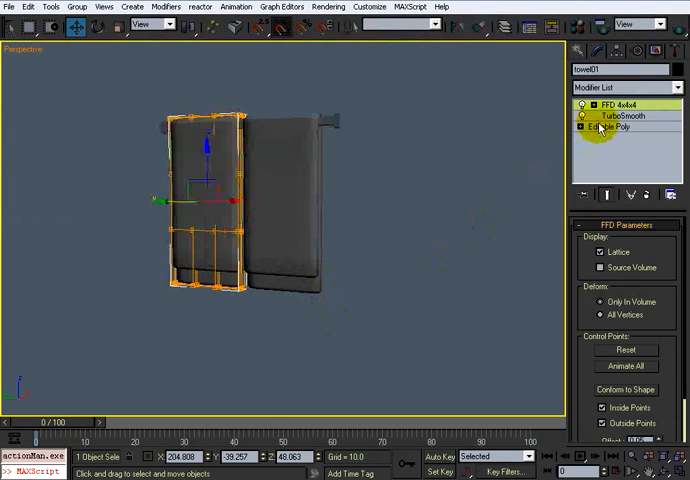
pyautogui.click(608, 128)
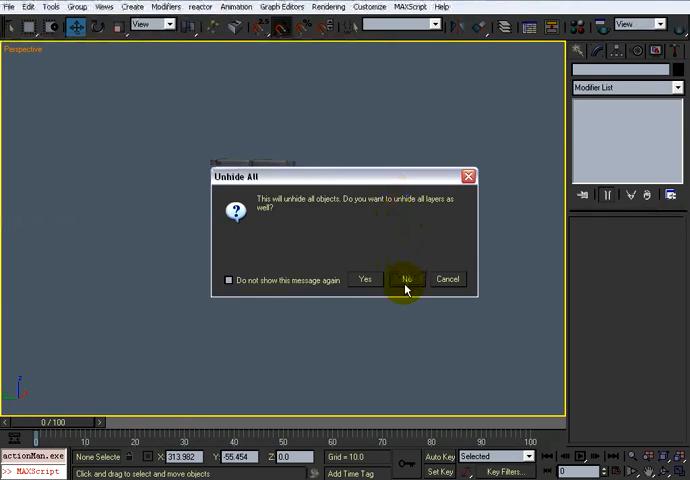
# Confirm Unhide All so the full bathroom scene reappears around the towels and bar.
pyautogui.click(406, 280)
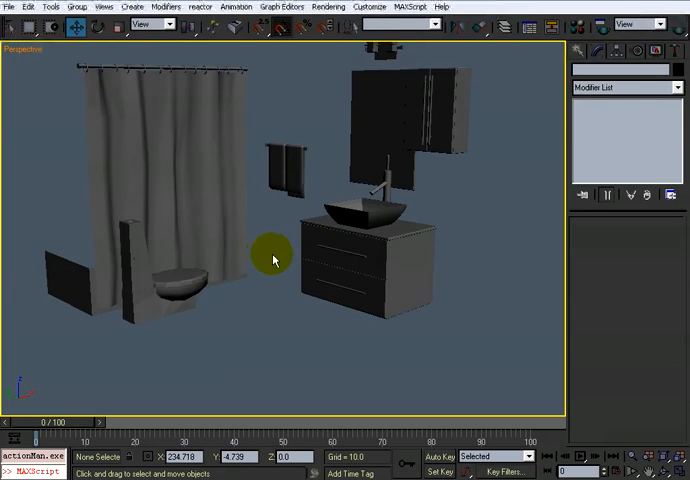
pyautogui.moveTo(272, 258); pyautogui.dragTo(296, 282)
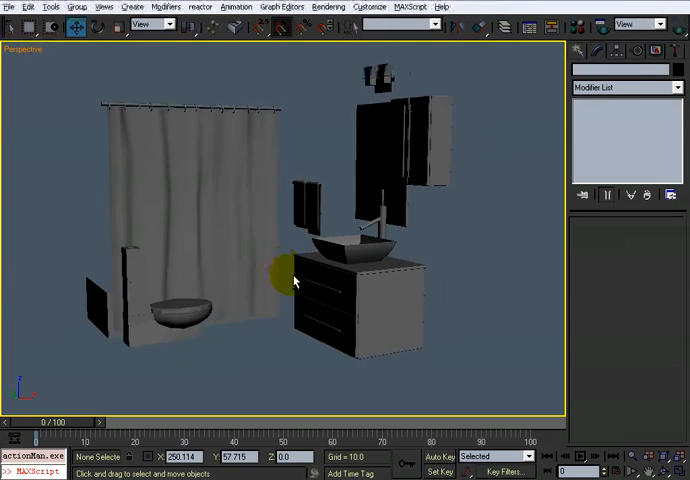